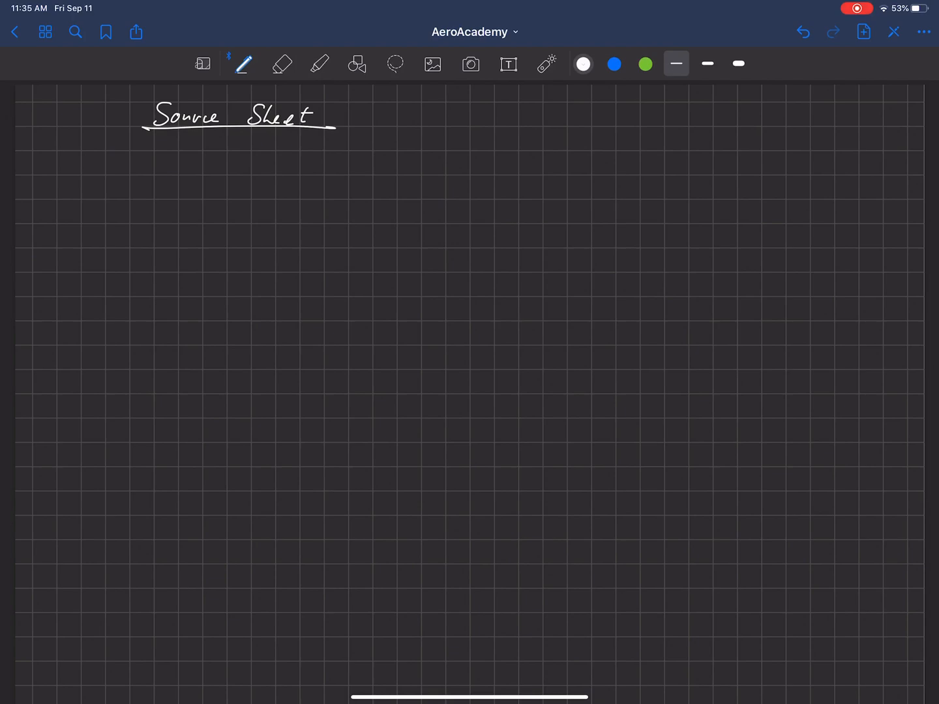
Sketch a circled point source right of the title with incoming flow arrows and a curving streamline.
left_click(541, 177)
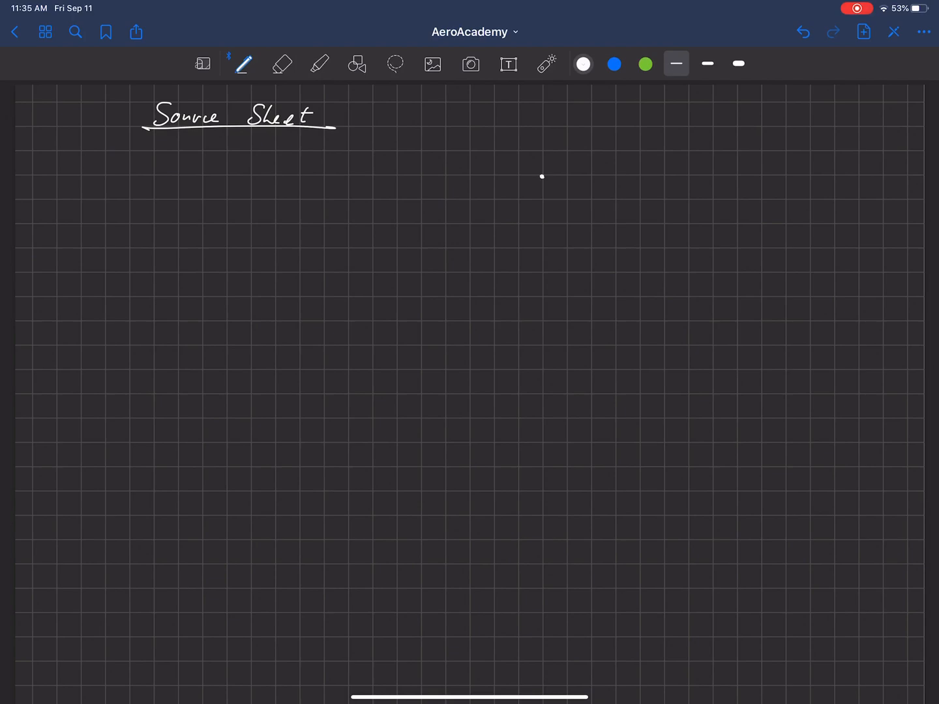
left_click_drag(526, 163, 558, 167)
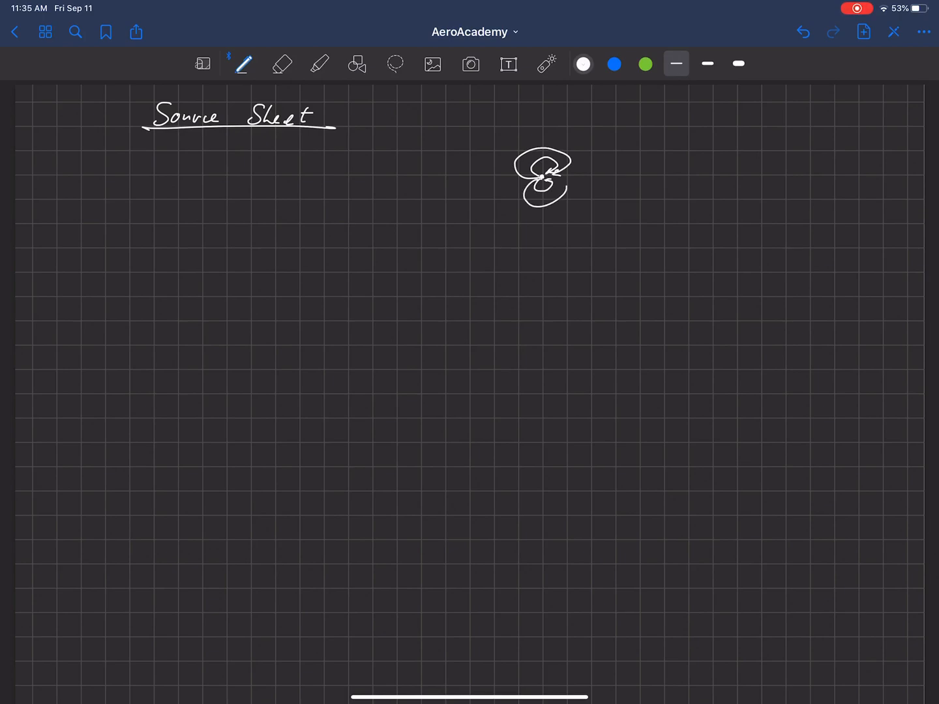
left_click_drag(405, 167, 450, 180)
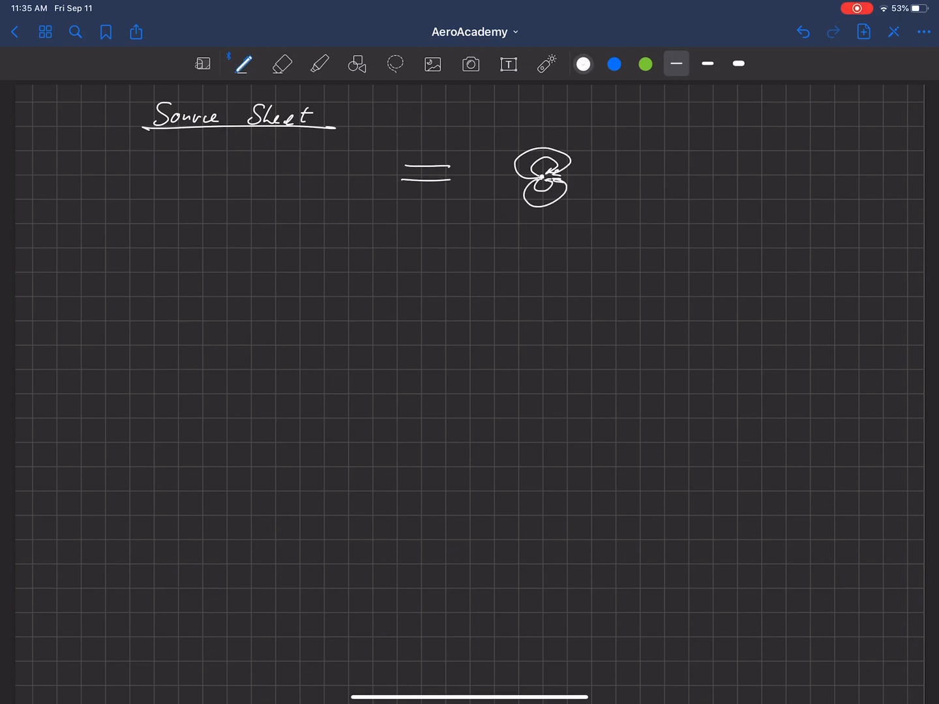
left_click_drag(404, 172, 457, 215)
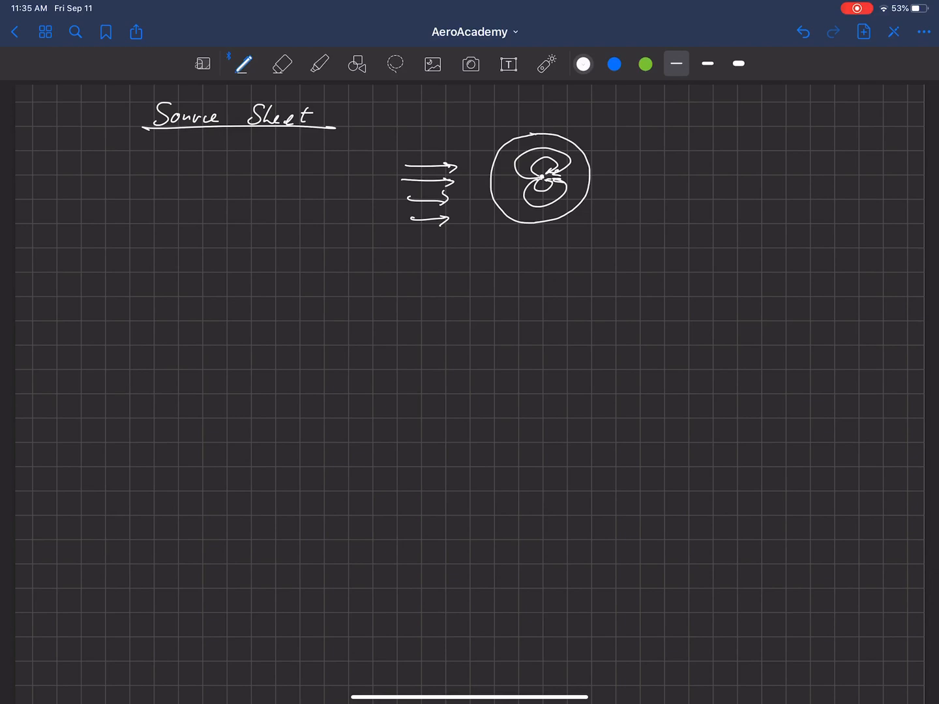
left_click_drag(430, 163, 678, 137)
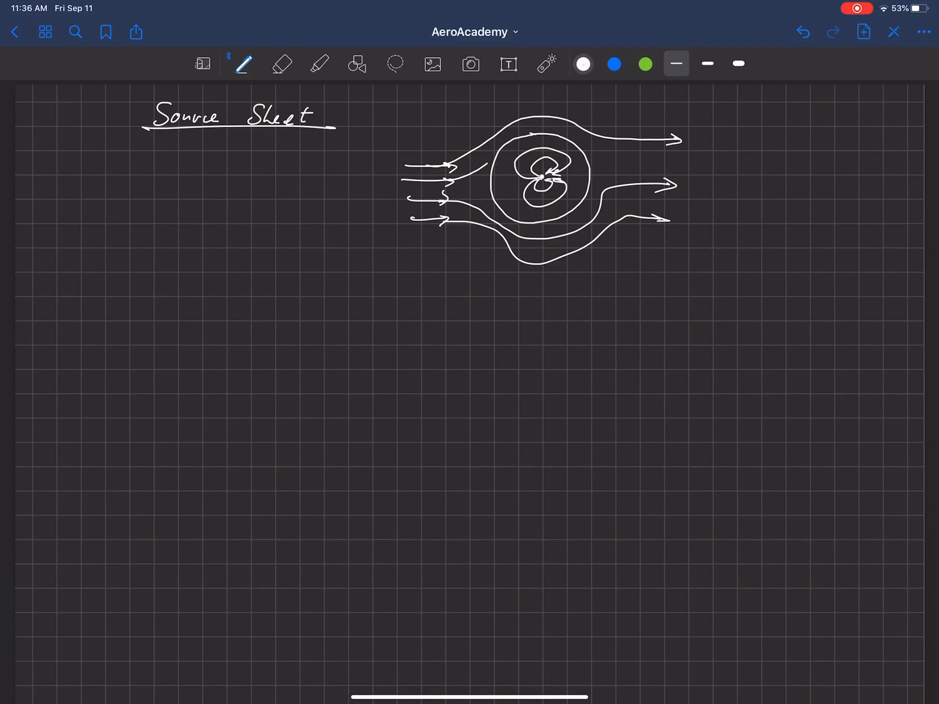
Underline 'Sheet' a second time and draw a long wavy curve lower on the page for the sheet.
left_click_drag(248, 133, 303, 133)
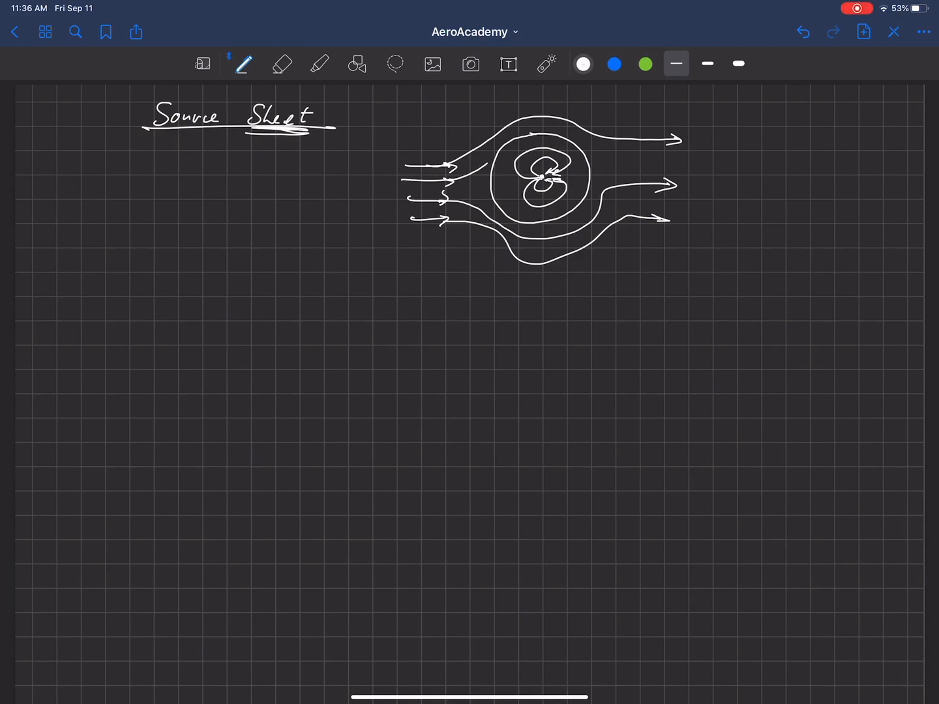
left_click_drag(188, 396, 577, 381)
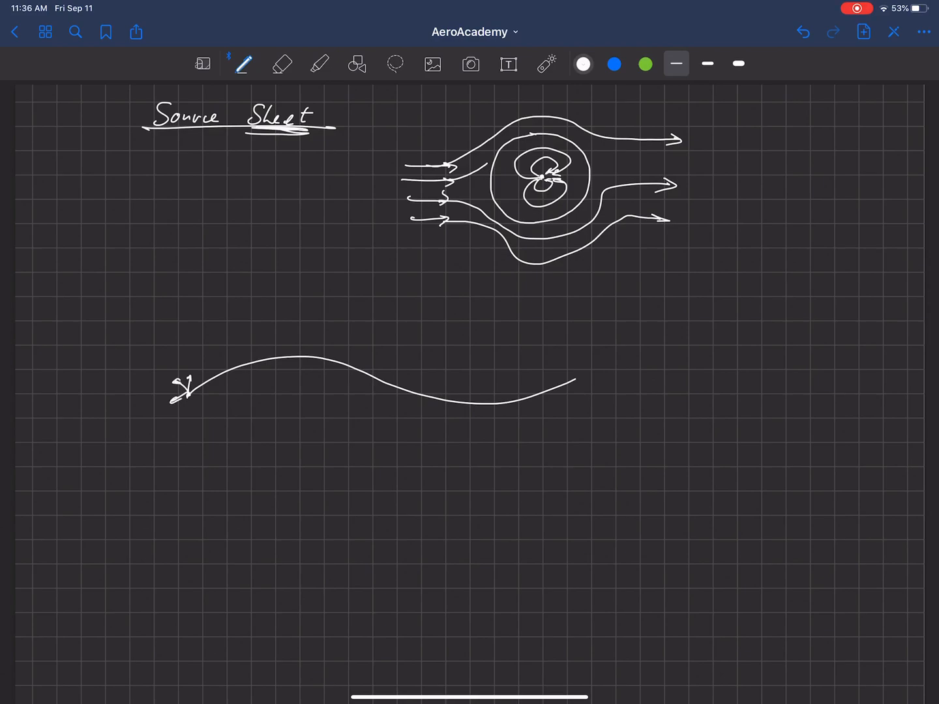
Draw radiating source symbols with outward arrows at several points along the wavy curve.
left_click_drag(182, 389, 195, 401)
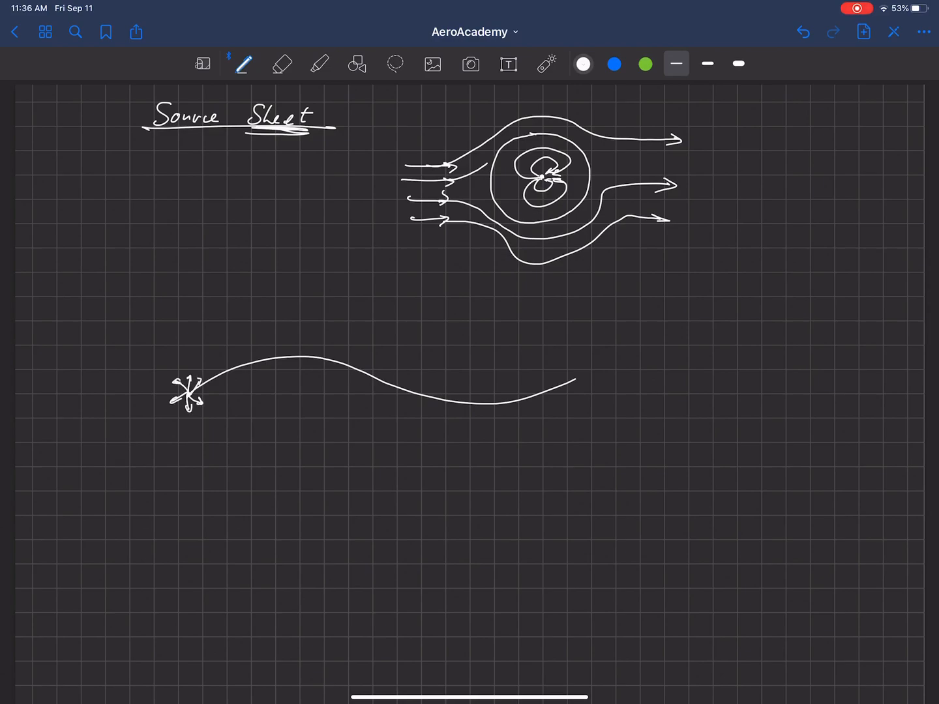
left_click_drag(219, 376, 224, 355)
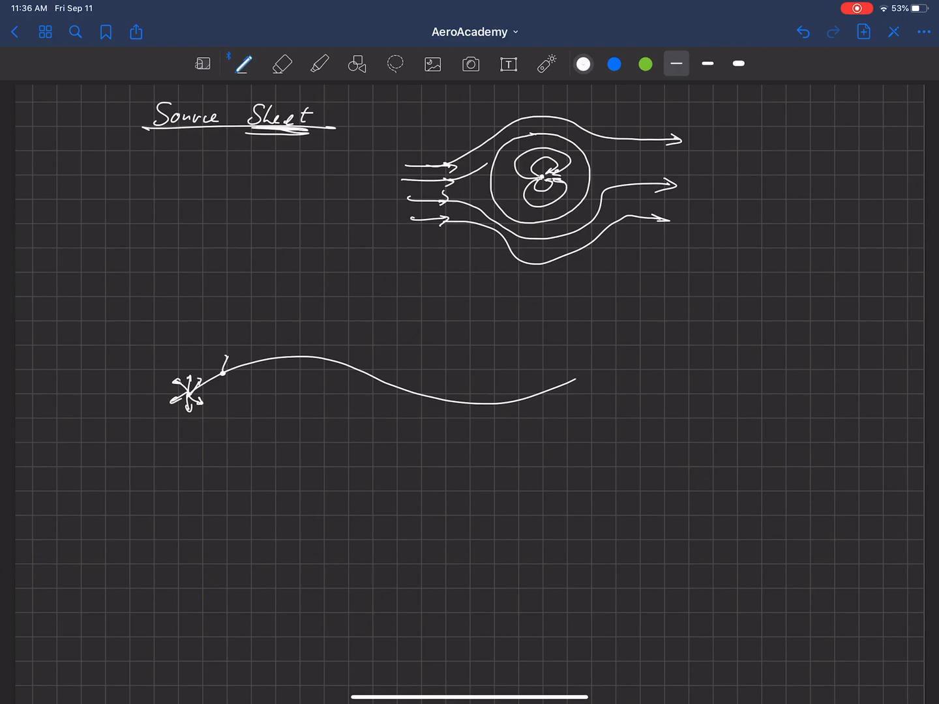
left_click_drag(216, 368, 224, 355)
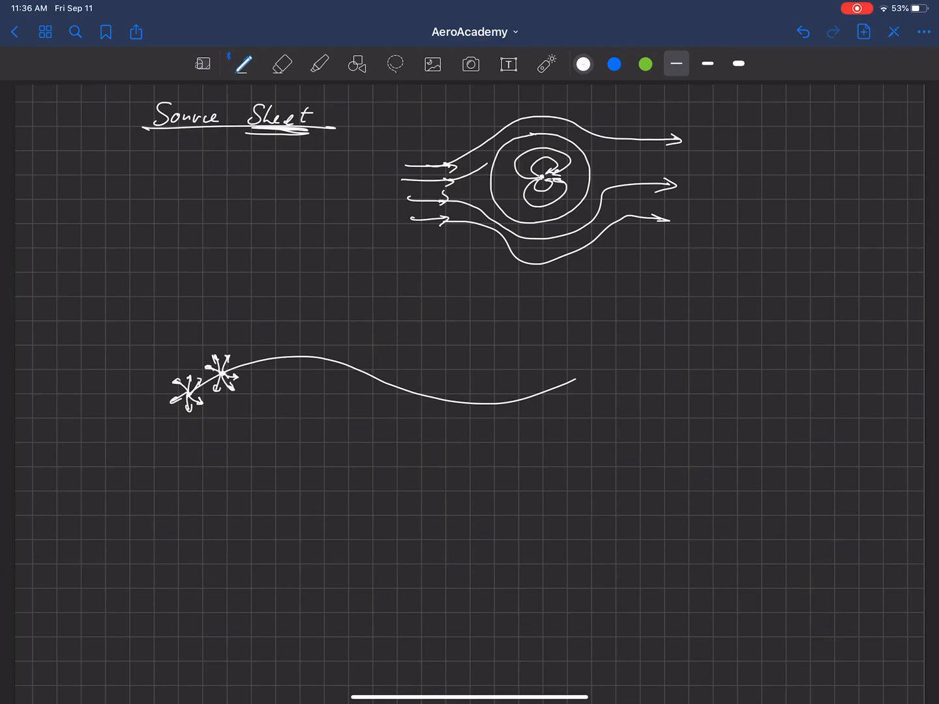
left_click_drag(270, 364, 282, 341)
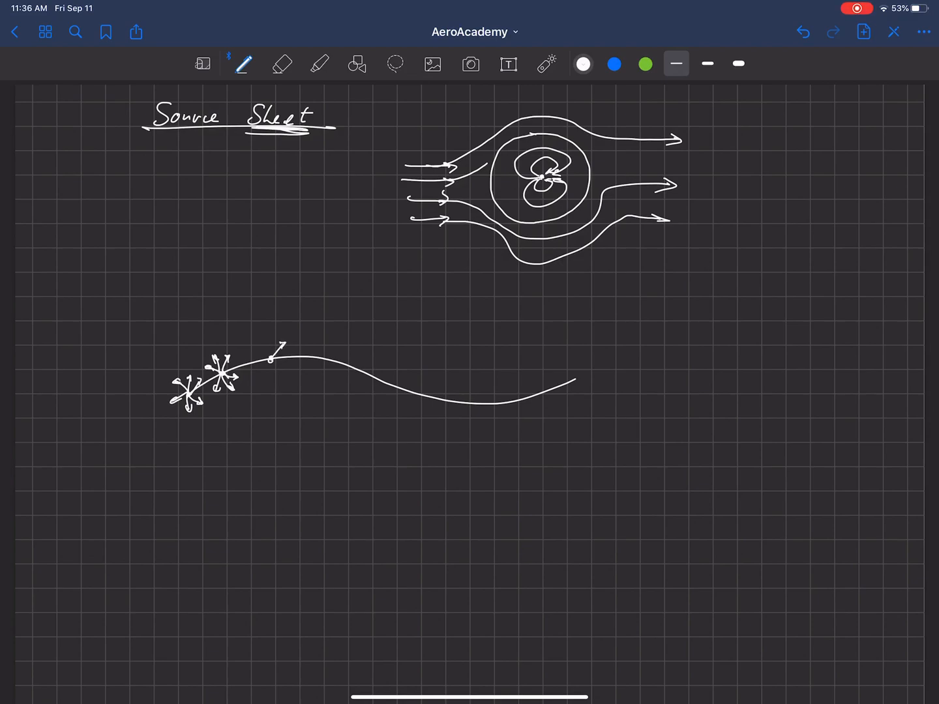
left_click_drag(280, 362, 267, 342)
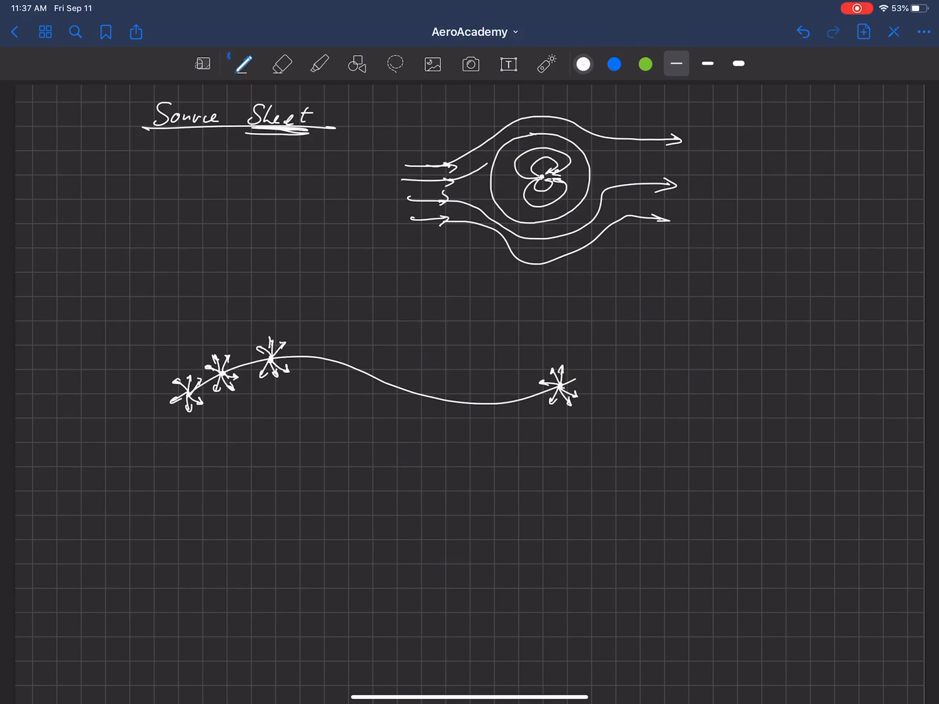
Mark element ds on the sheet, draw the vector to point P(x,y), and write dV beside it.
left_click_drag(380, 378, 404, 392)
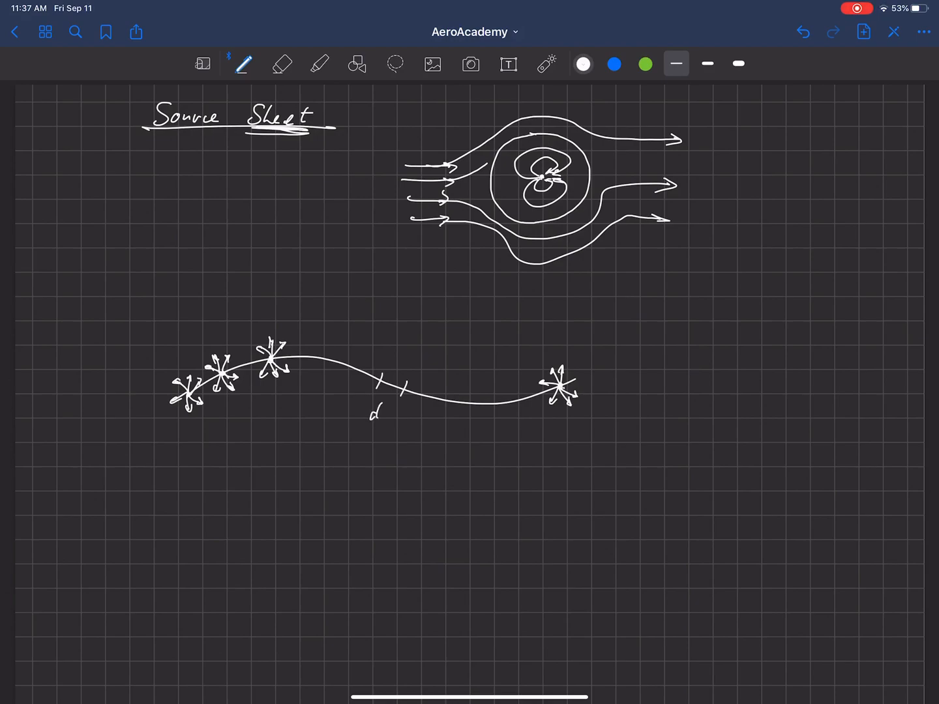
type("s")
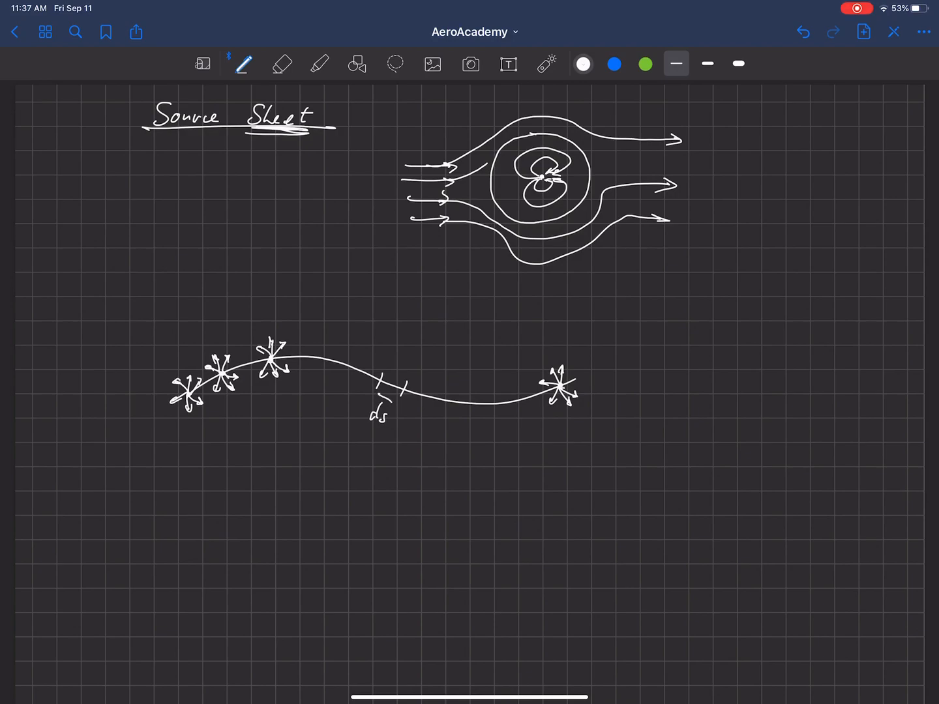
left_click_drag(375, 394, 391, 403)
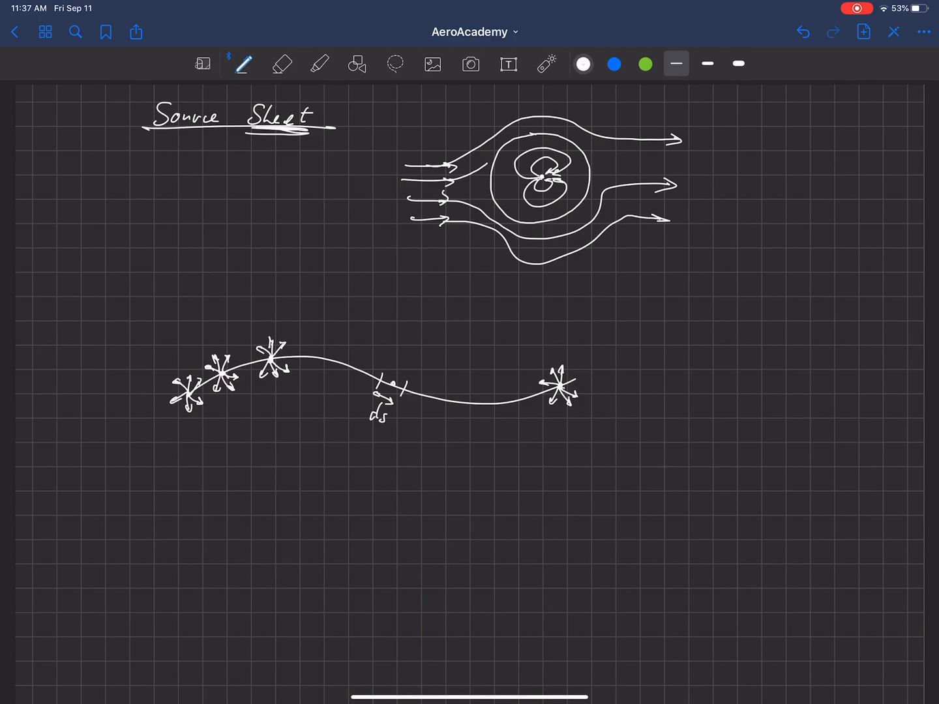
left_click_drag(392, 381, 448, 315)
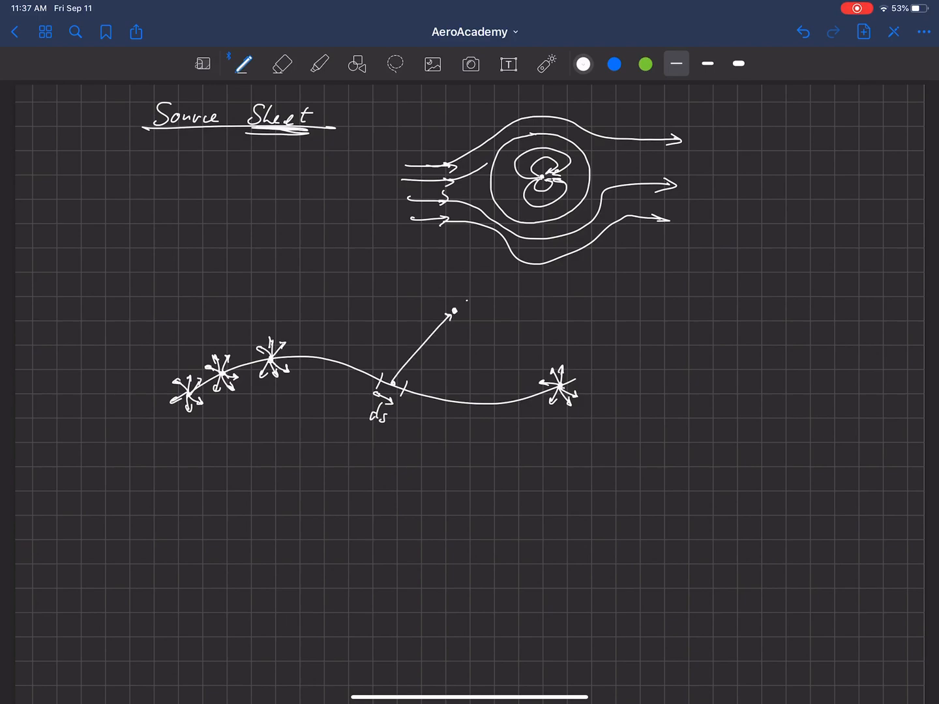
type("P(x,y)")
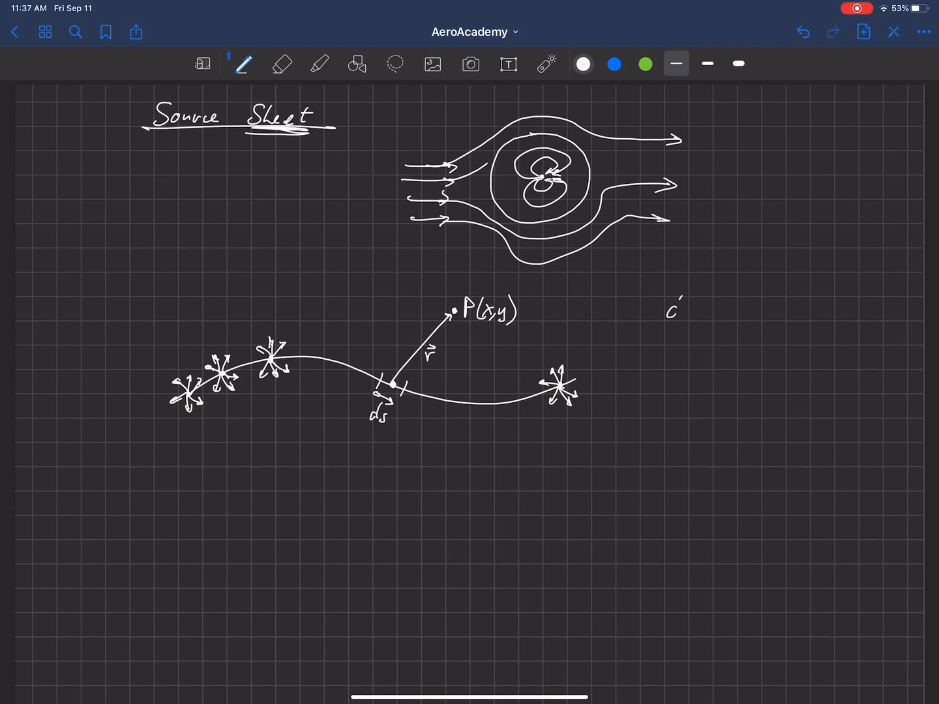
type("dv")
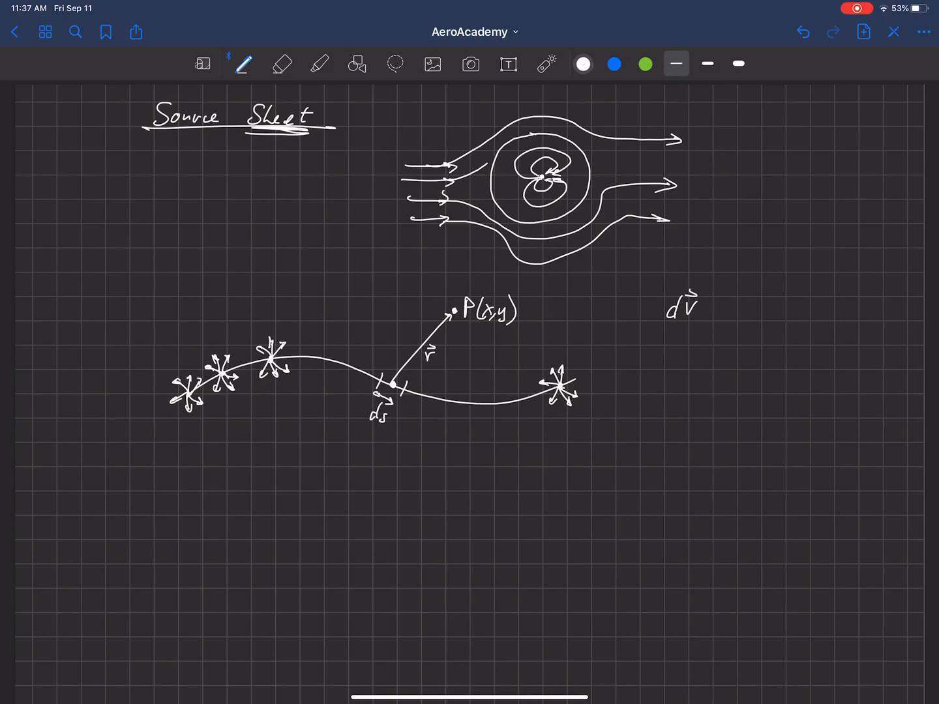
Handwrite '= λ(s)/2πr r̂' after dV, with the fraction bar over 2πr.
type("= λ(s")
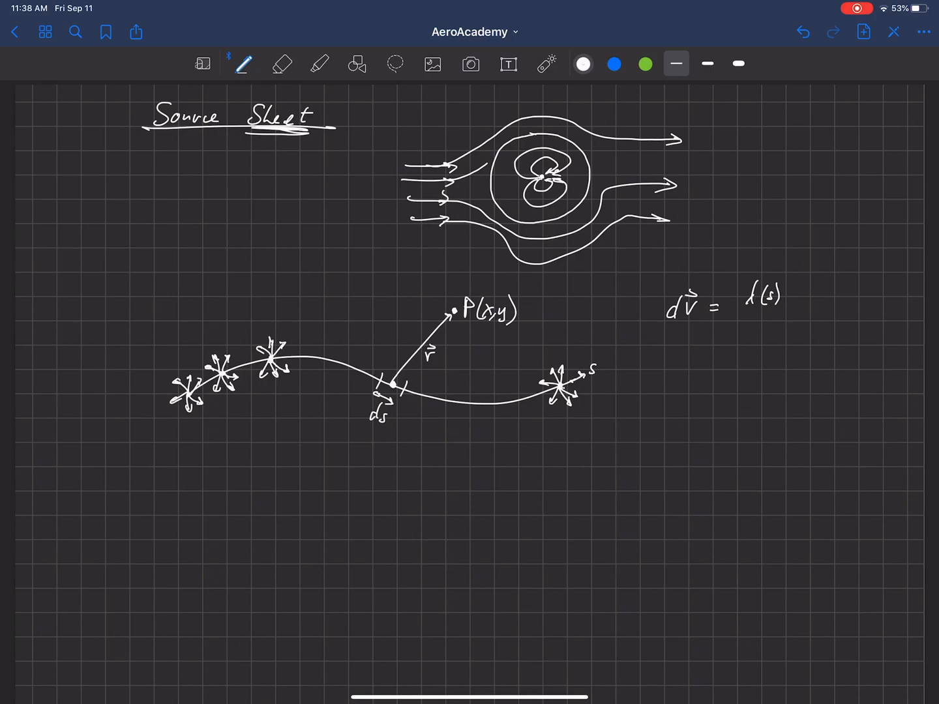
left_click_drag(730, 313, 782, 312)
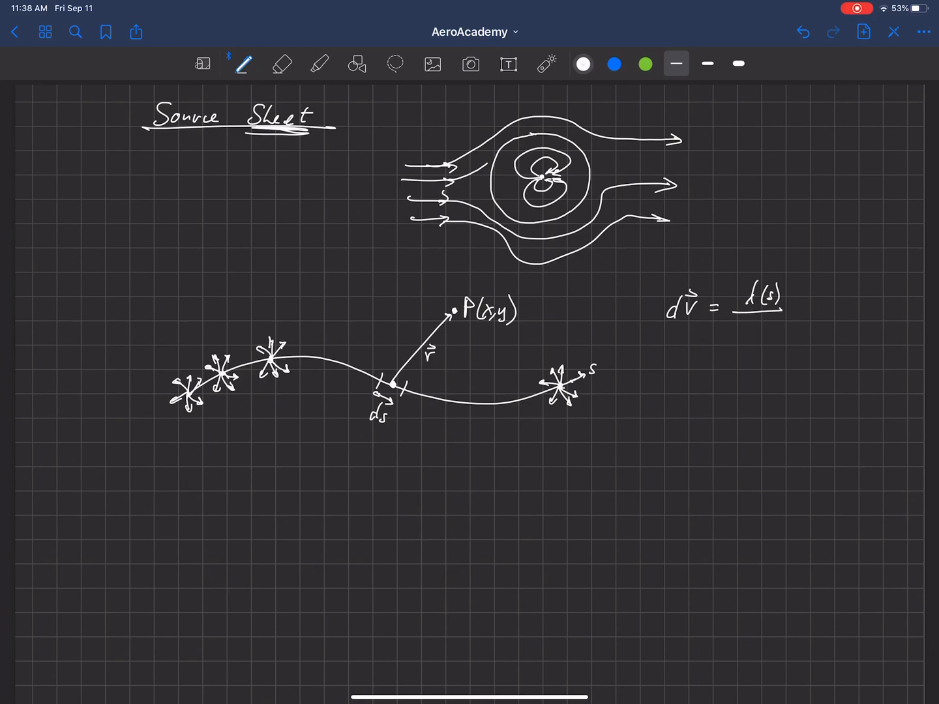
type("2")
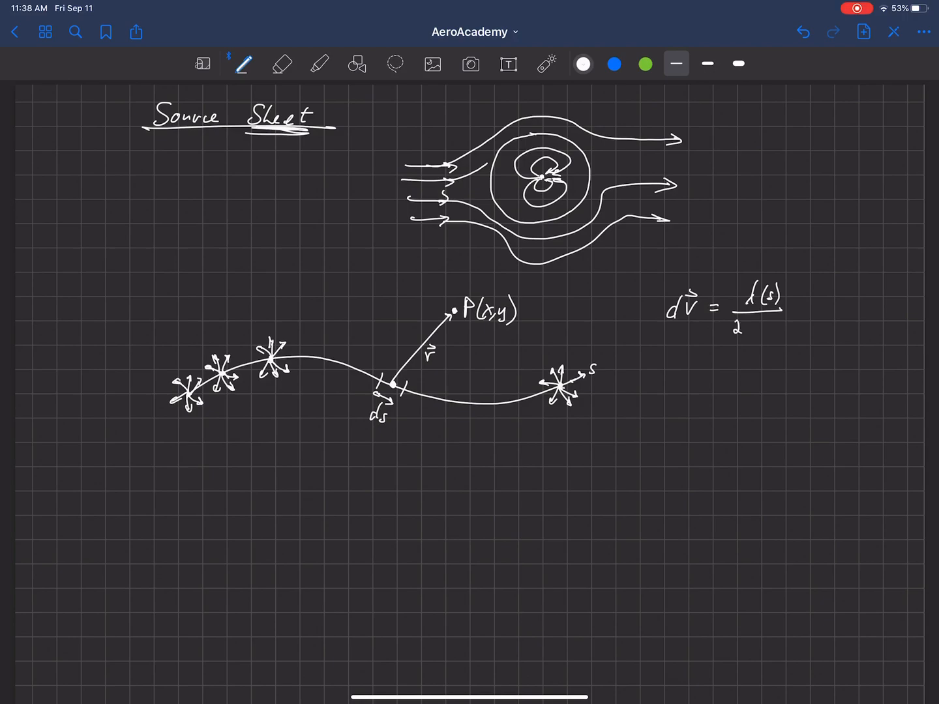
type("π")
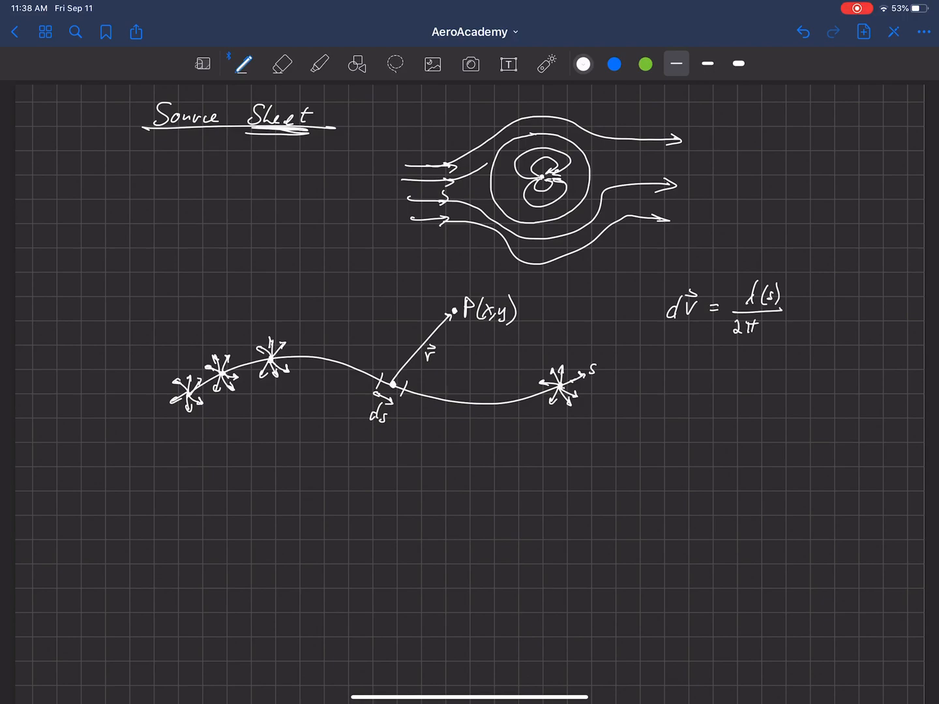
type("r")
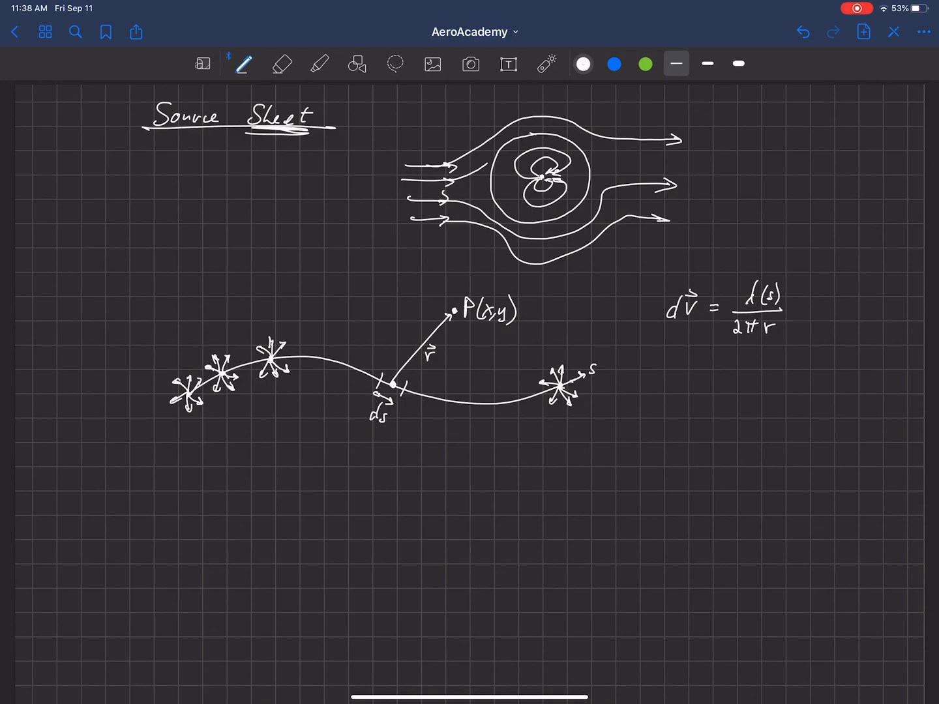
type("i")
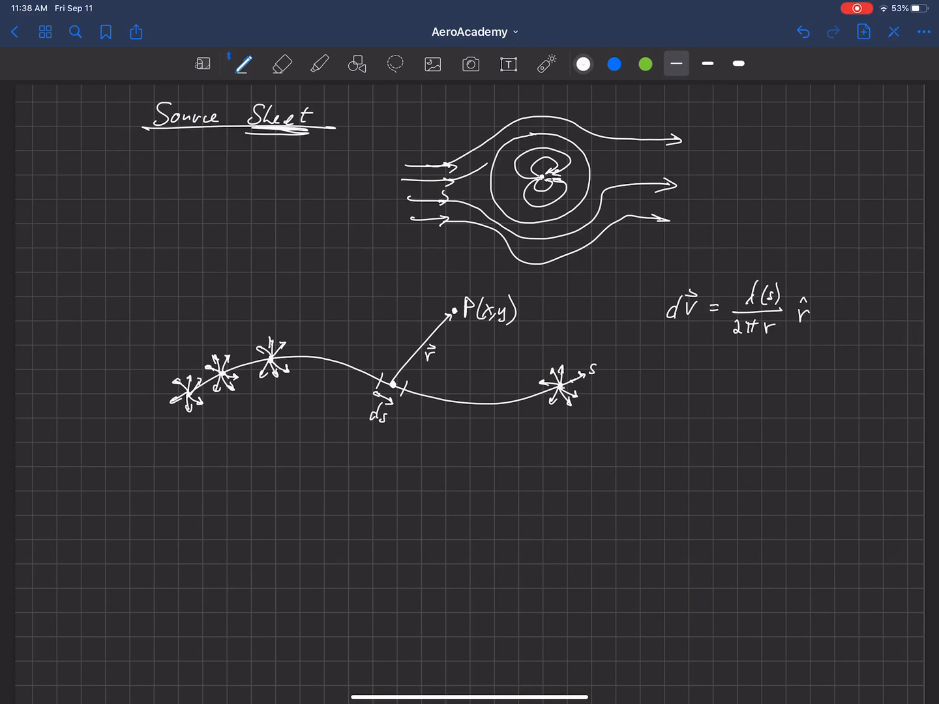
Switch to blue ink and draw the velocity arrow at point P.
left_click(613, 64)
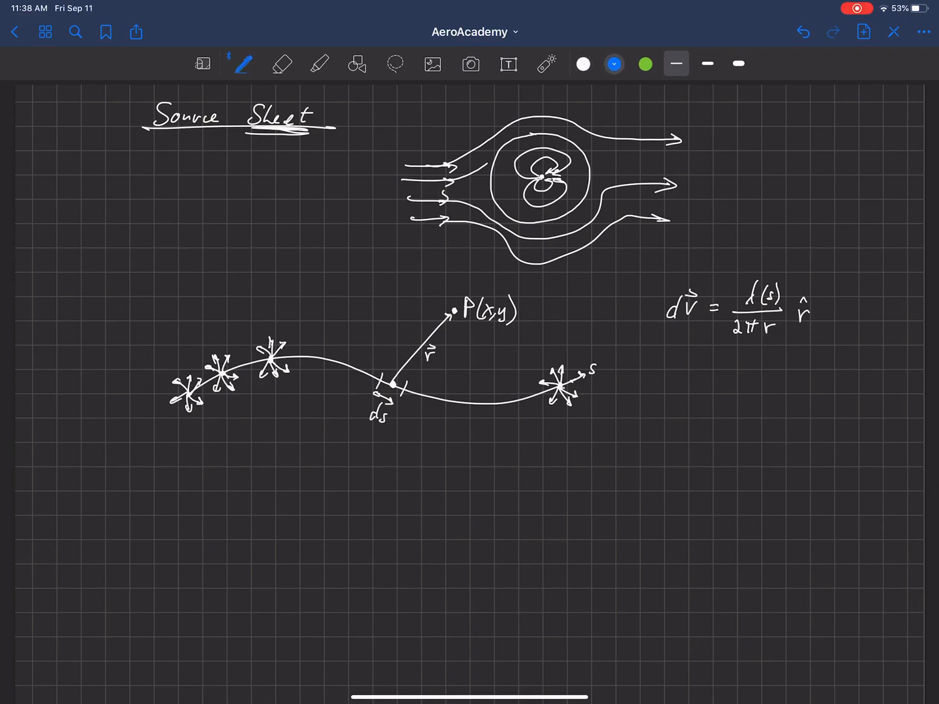
left_click_drag(461, 304, 481, 278)
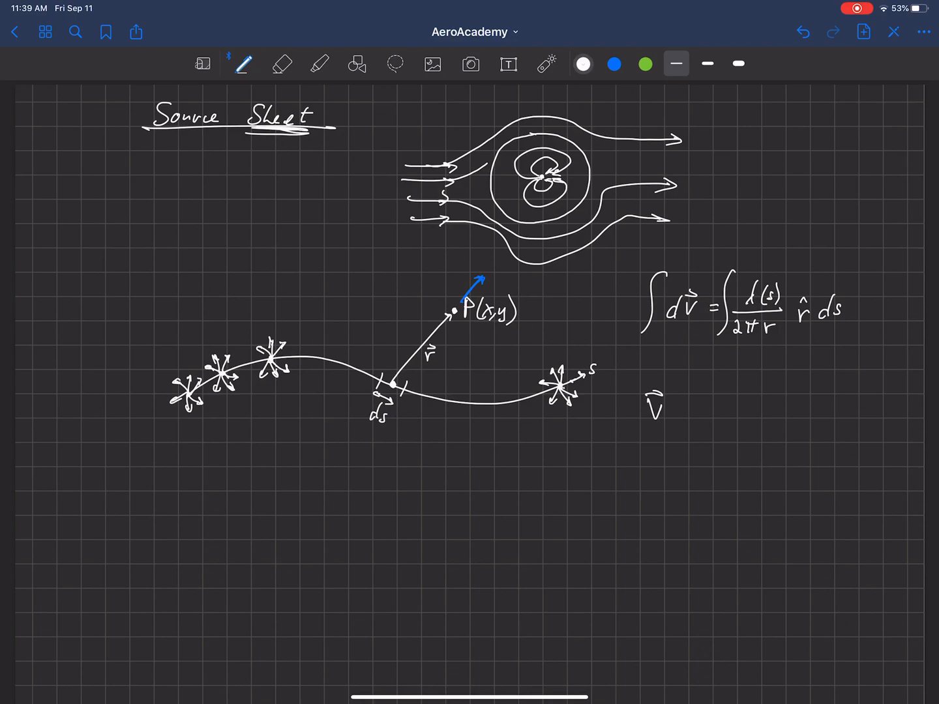
Write '= 1/2π ∫ from s=0 to l of λ(s)/r r̂ ds' after V⃗.
type("= 1/2π ∫")
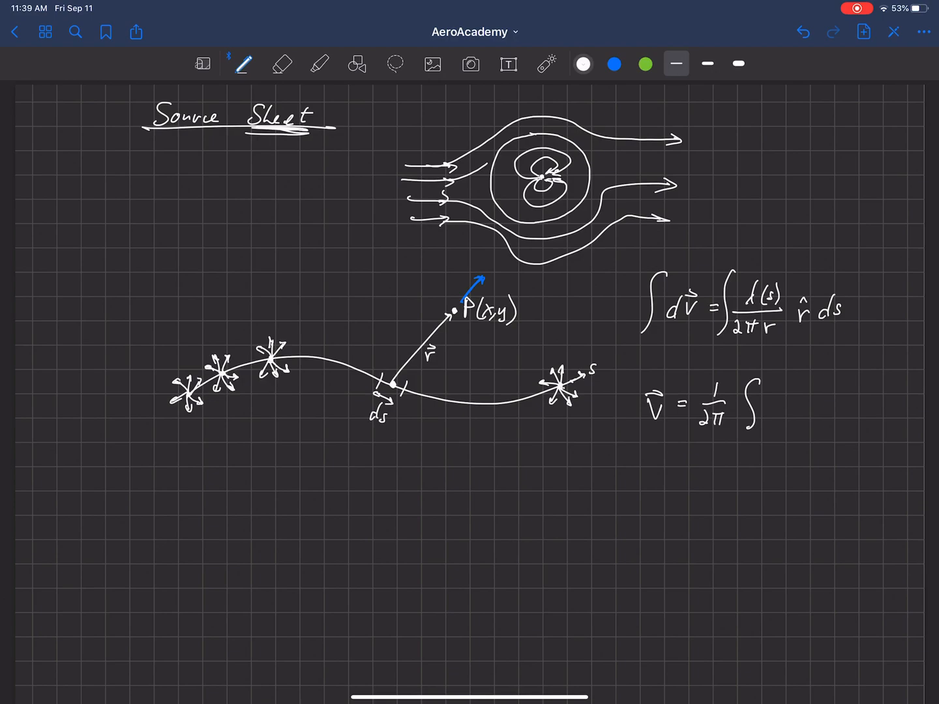
type("S=0")
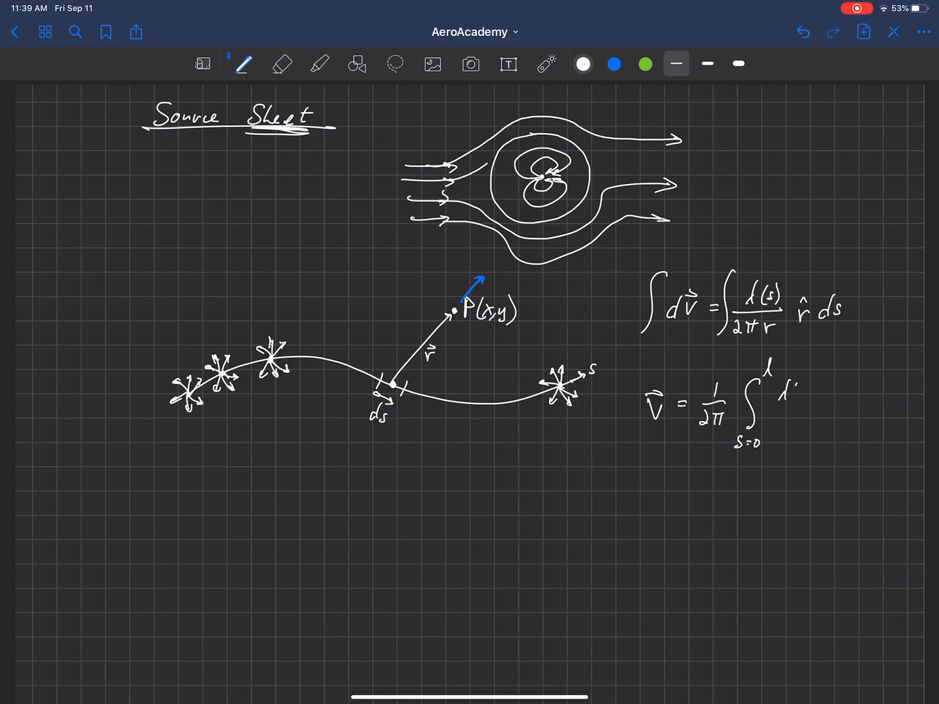
type("(s)")
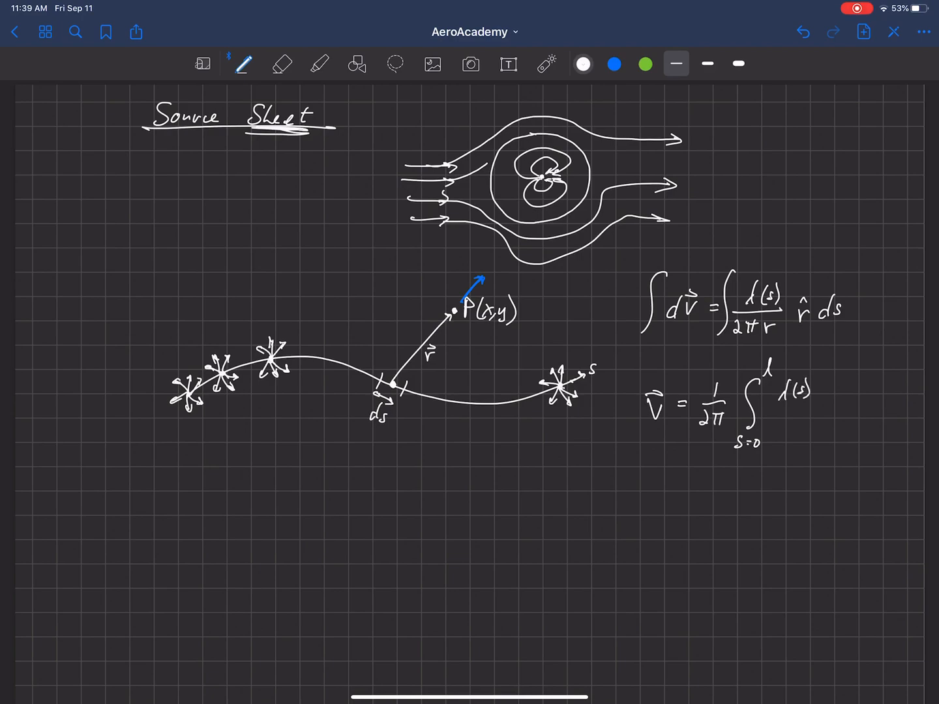
left_click_drag(772, 404, 819, 401)
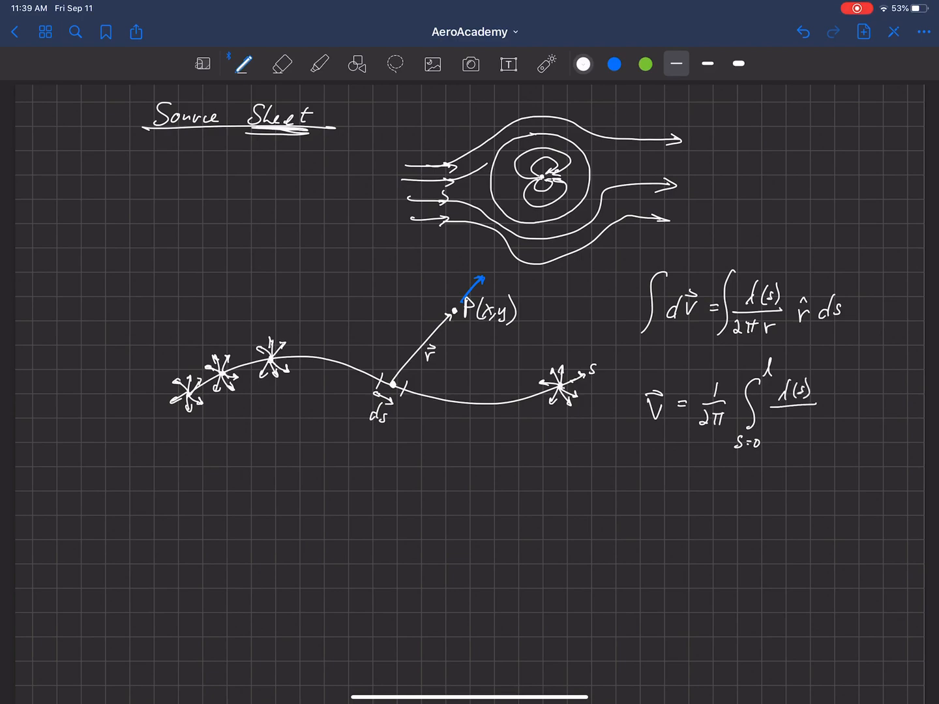
type("r")
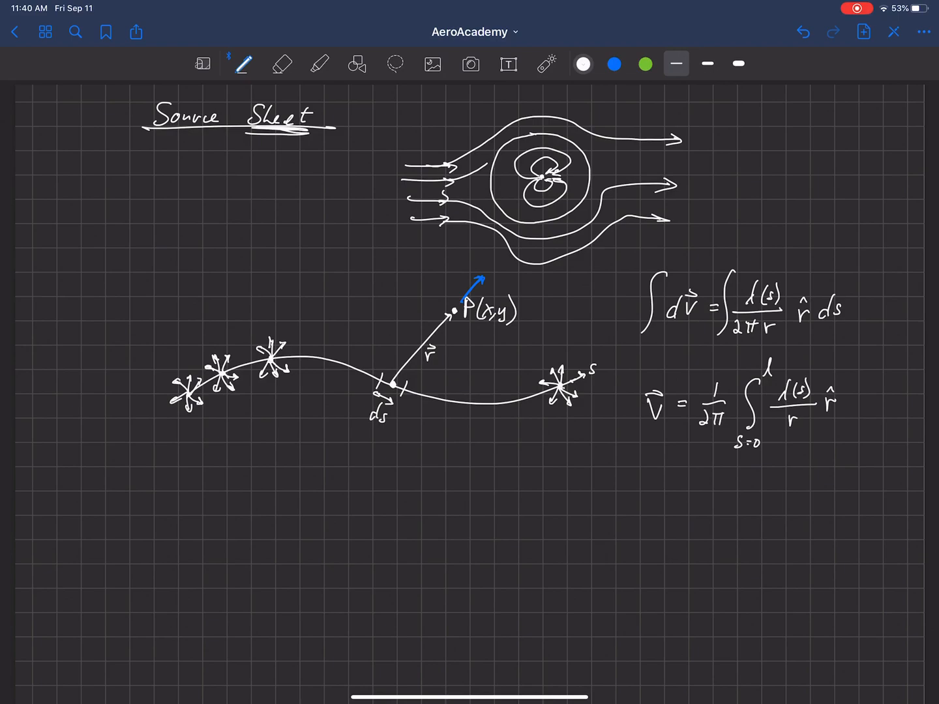
type("ds")
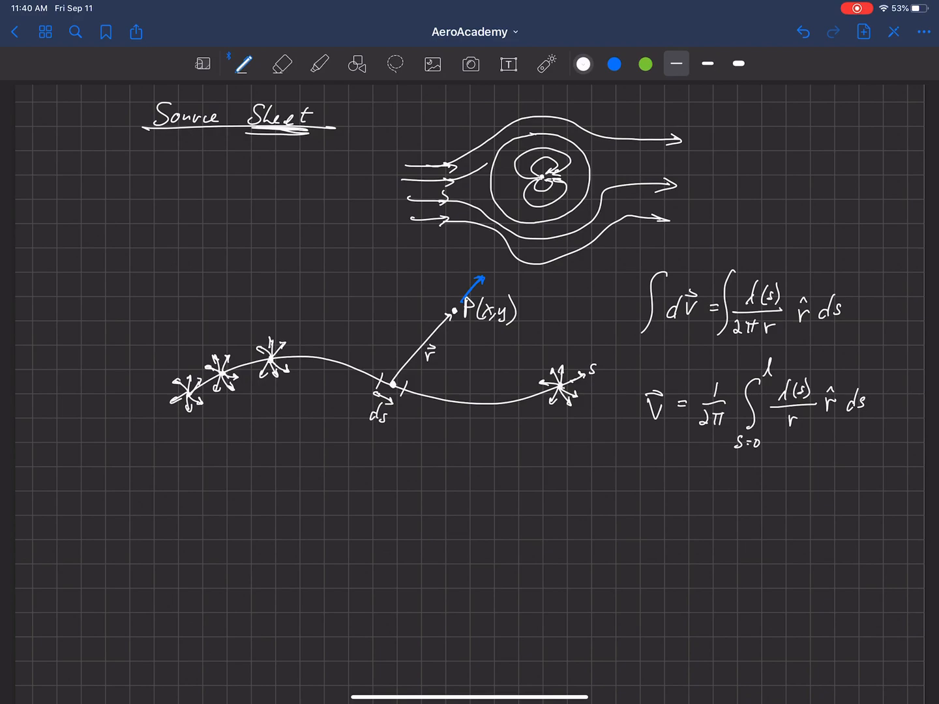
Draw a rectangle framing the V⃗ velocity integral as the key result.
left_click_drag(619, 363, 616, 443)
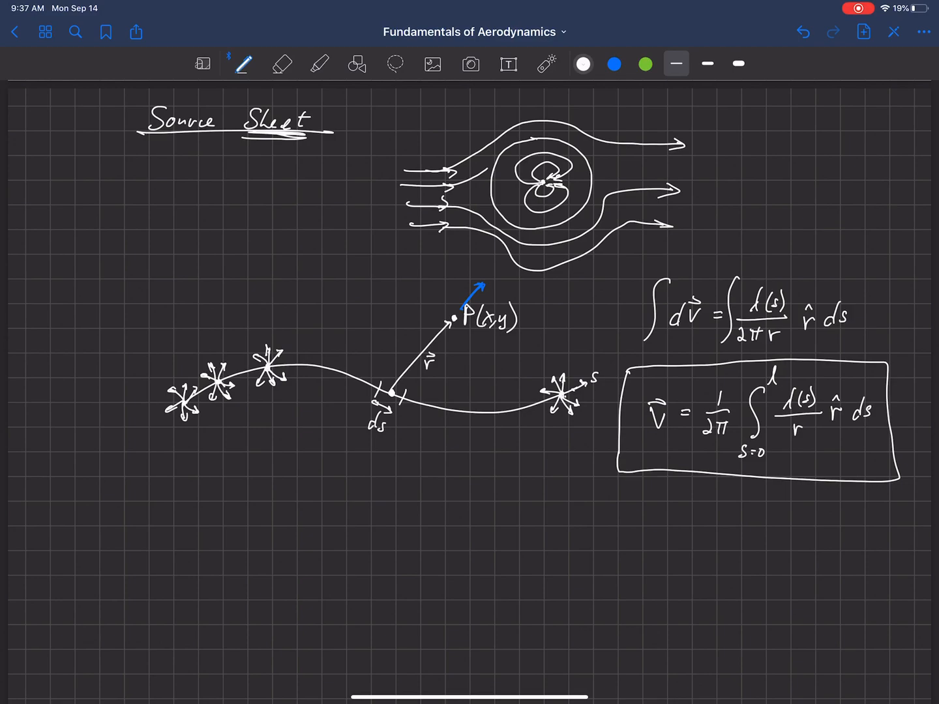
Switch to the laser pointer to point along the source sheet curve.
left_click(548, 64)
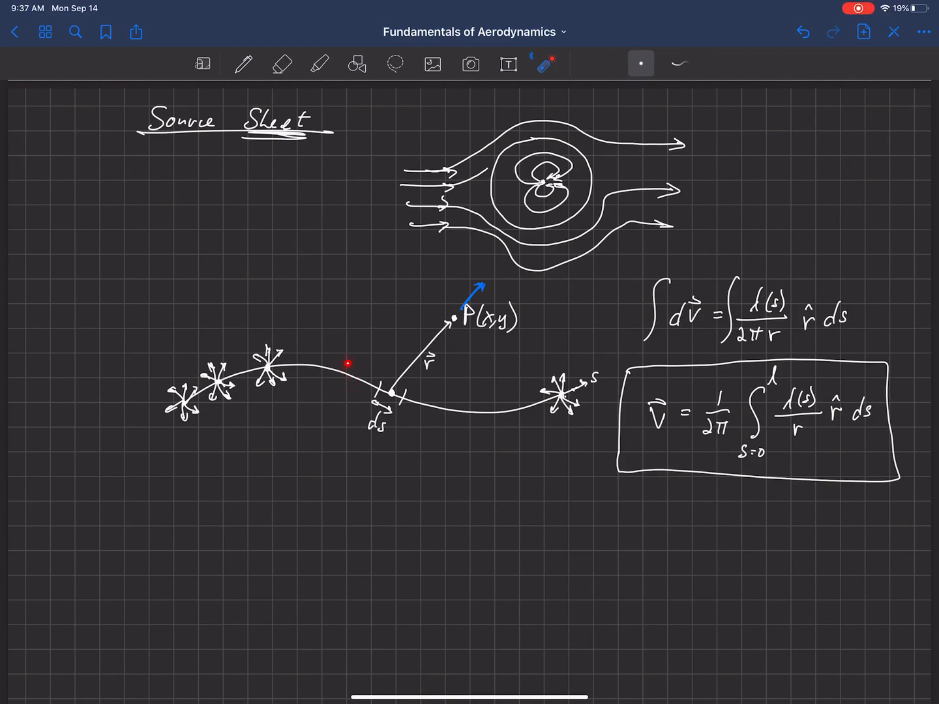
mouse_move(339, 383)
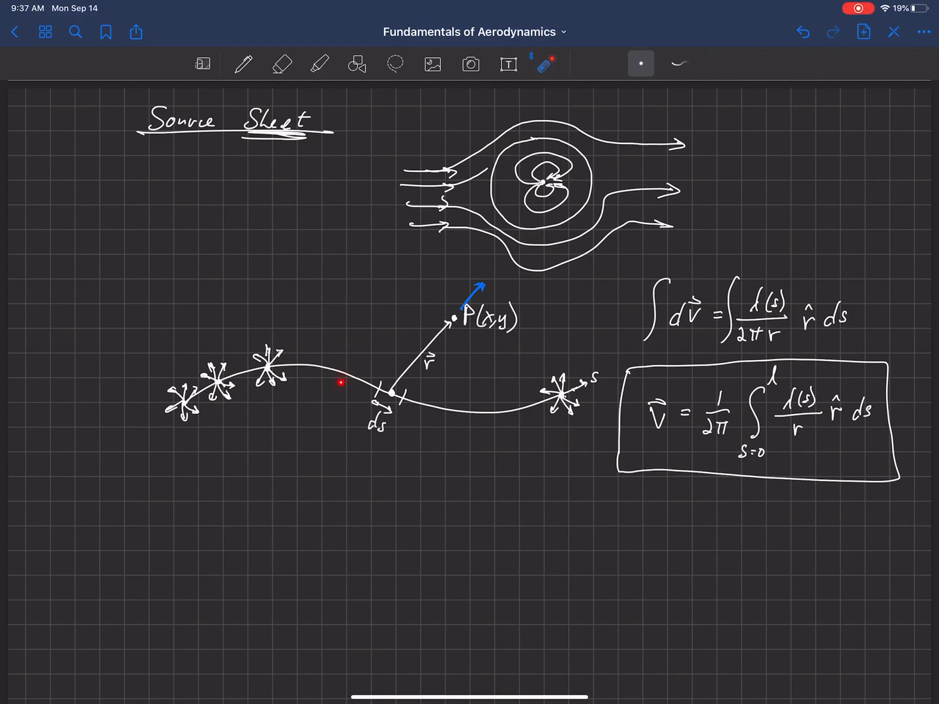